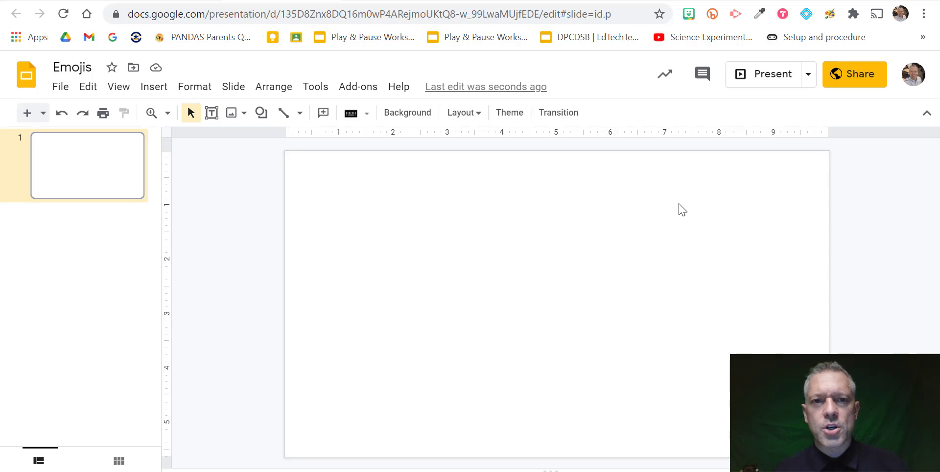
mouse_move(599, 113)
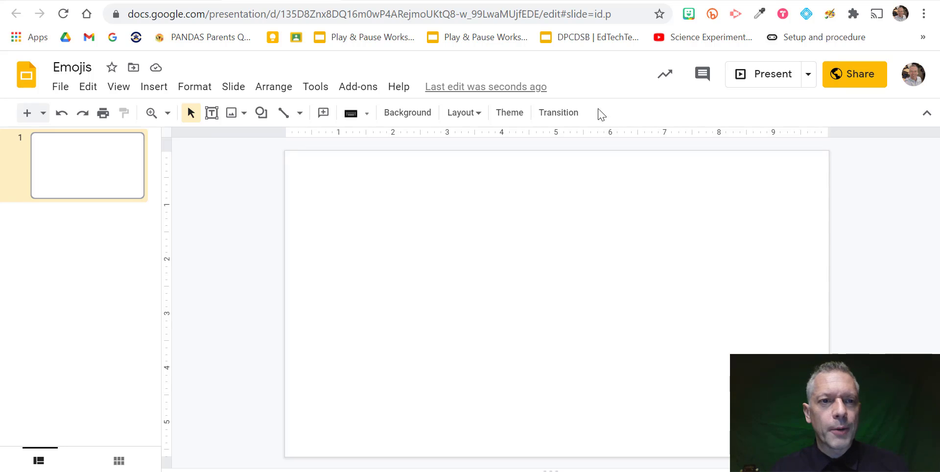
Set a custom square page size of 10 × 10 inches via Page setup.
left_click(60, 87)
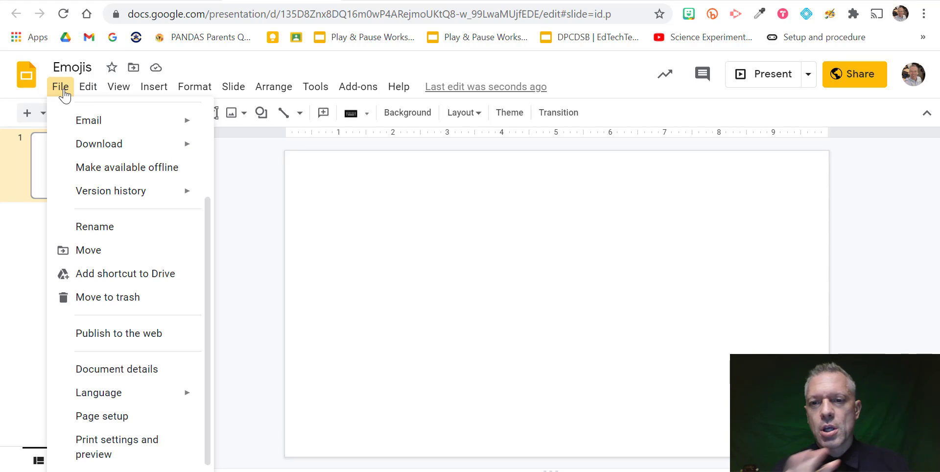
mouse_move(100, 414)
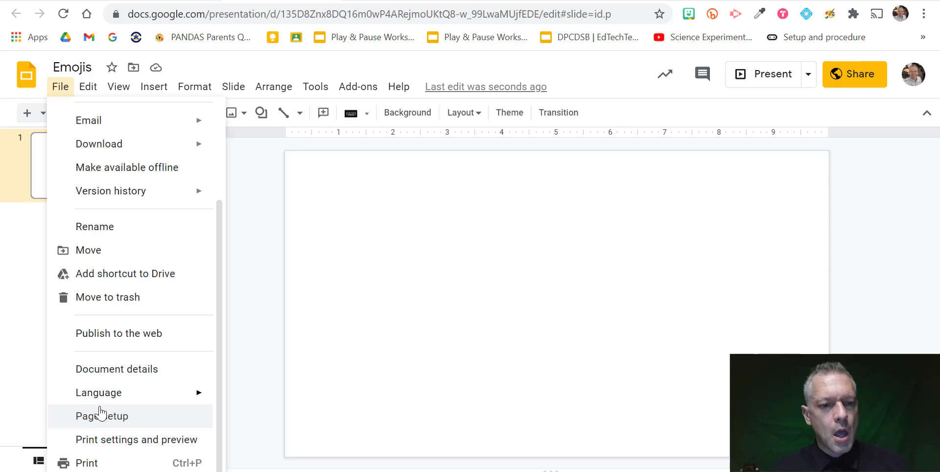
left_click(101, 416)
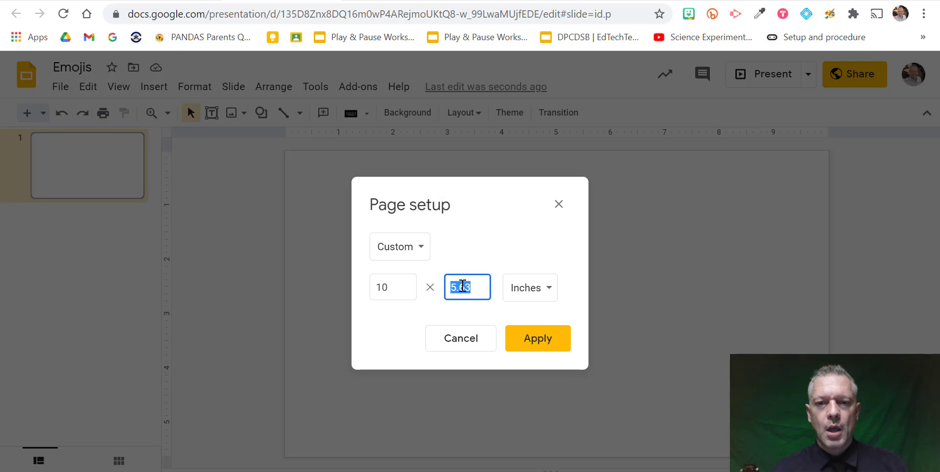
left_click(538, 338)
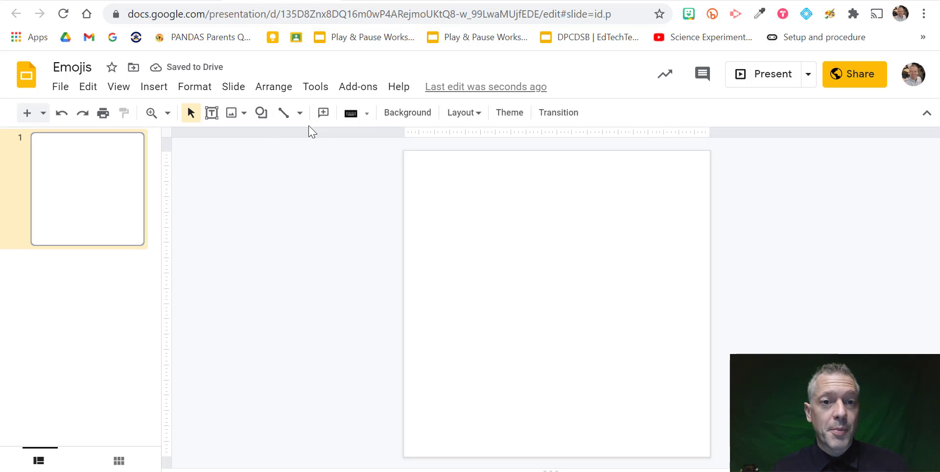
Draw a large circle across the slide and show the alignment guides through it.
left_click(260, 112)
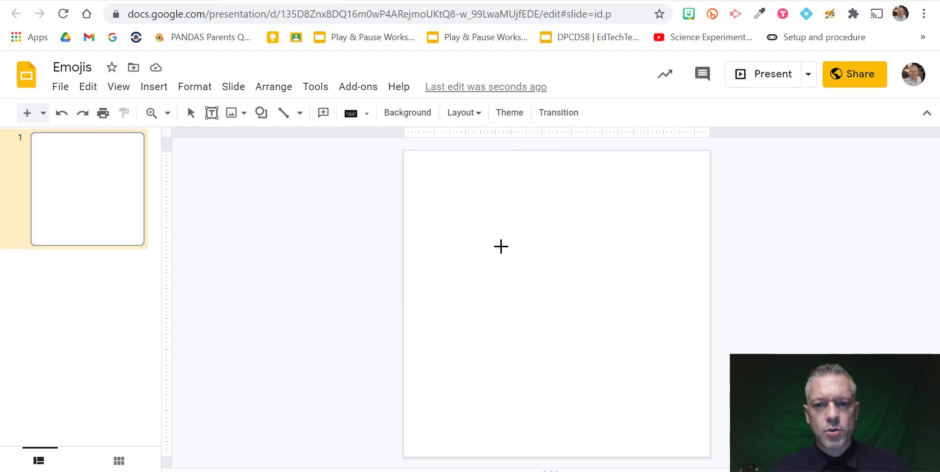
left_click_drag(522, 247, 593, 317)
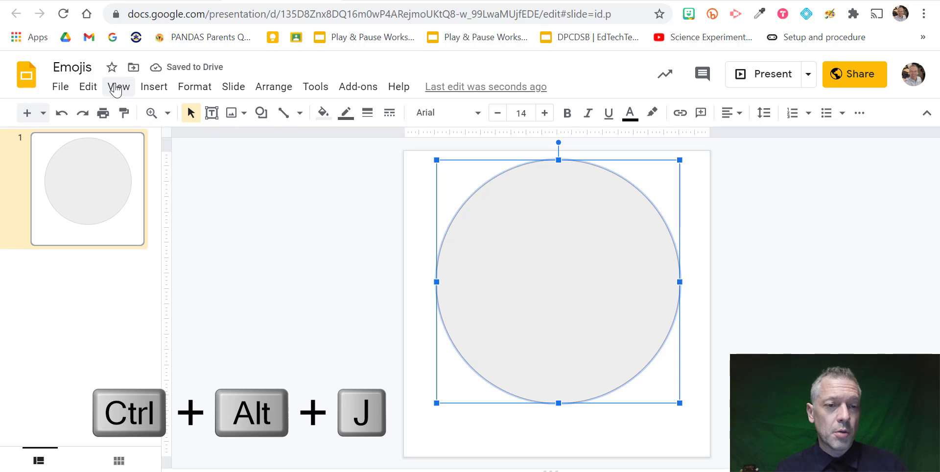
left_click(119, 87)
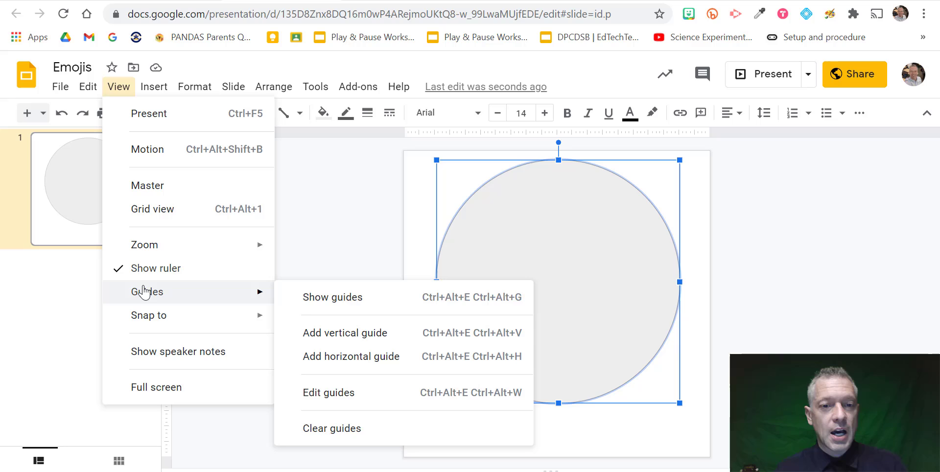
mouse_move(316, 303)
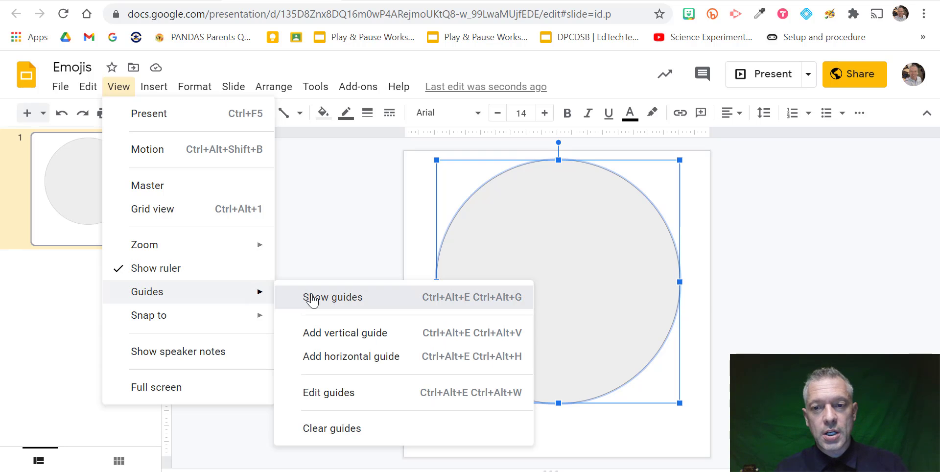
left_click(331, 298)
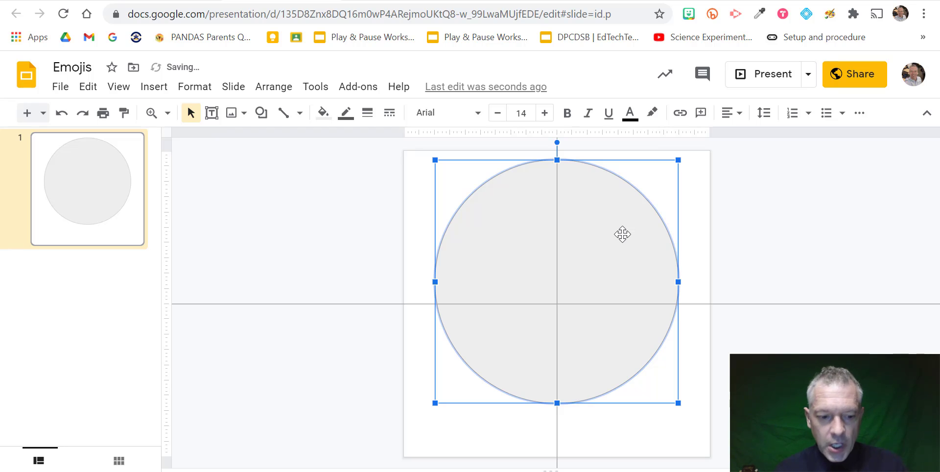
Give the circle a black 24px outline and a yellow fill.
key("shift+left")
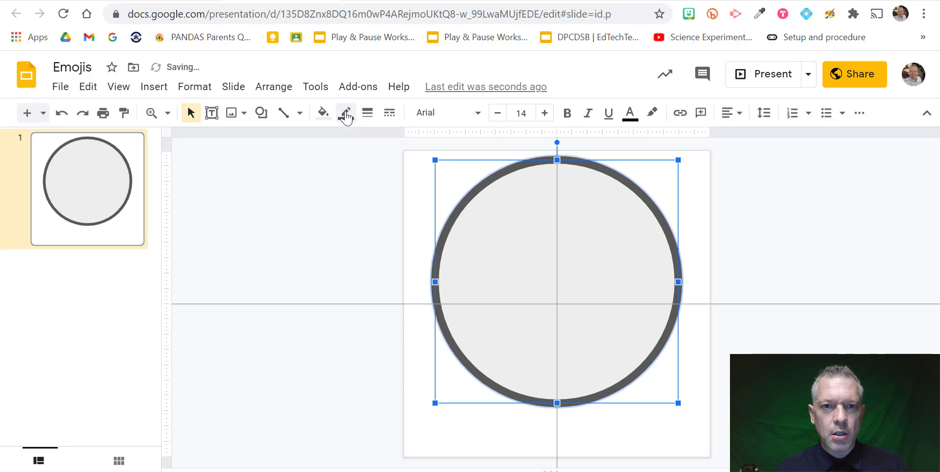
left_click(347, 113)
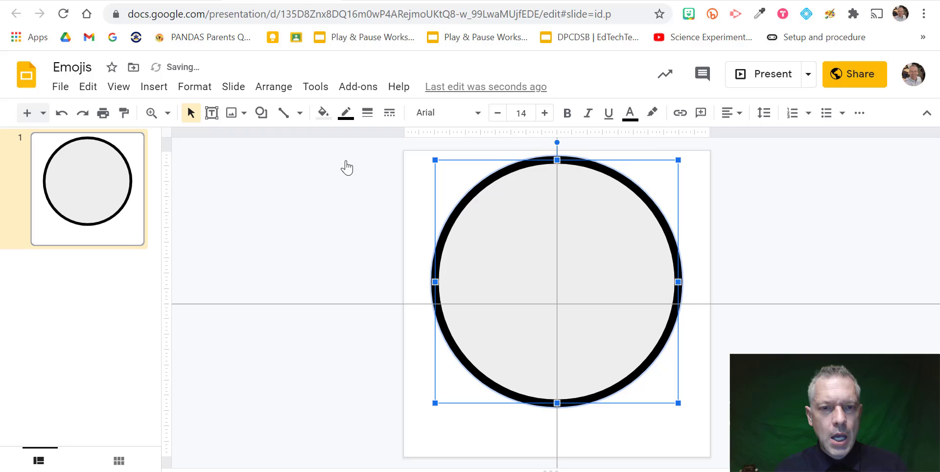
left_click(323, 112)
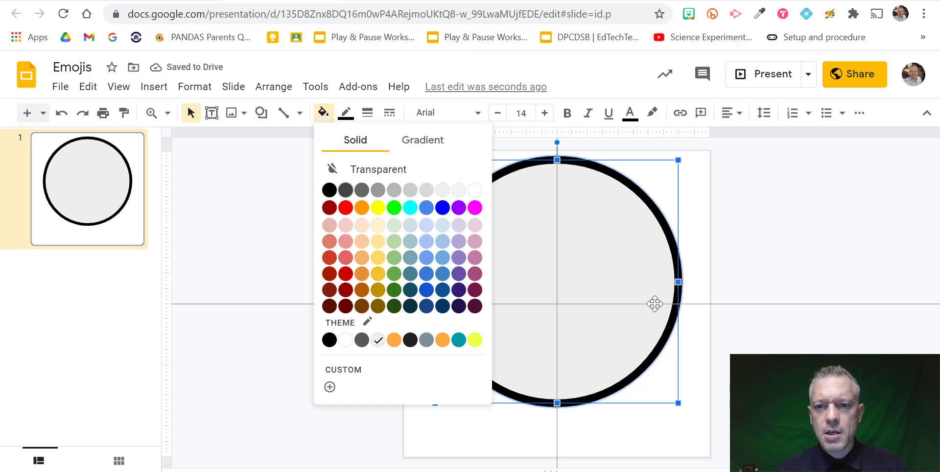
mouse_move(347, 113)
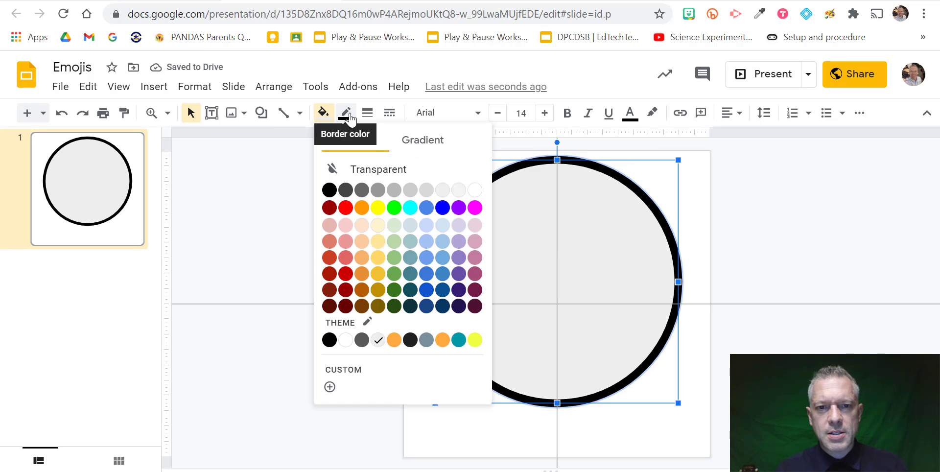
mouse_move(368, 113)
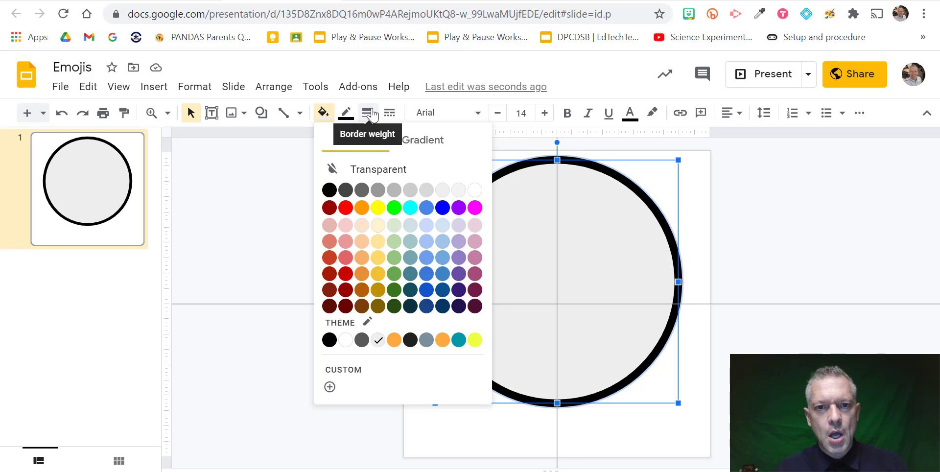
left_click(367, 112)
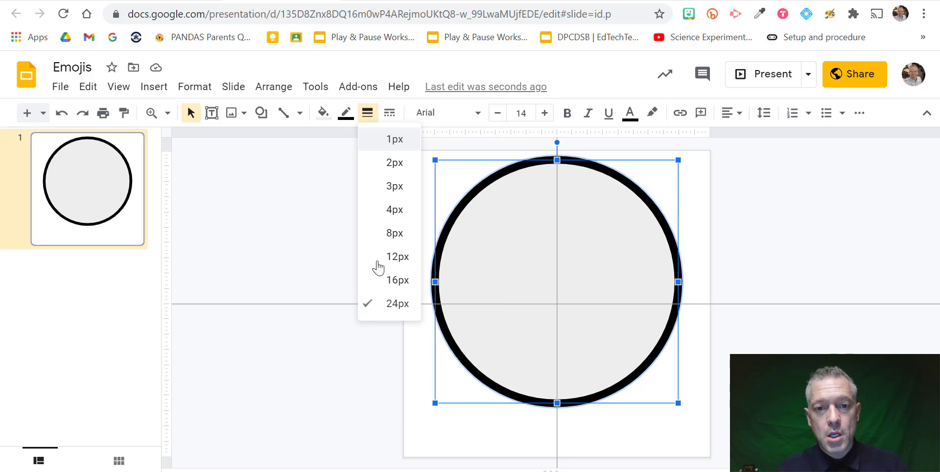
left_click(323, 112)
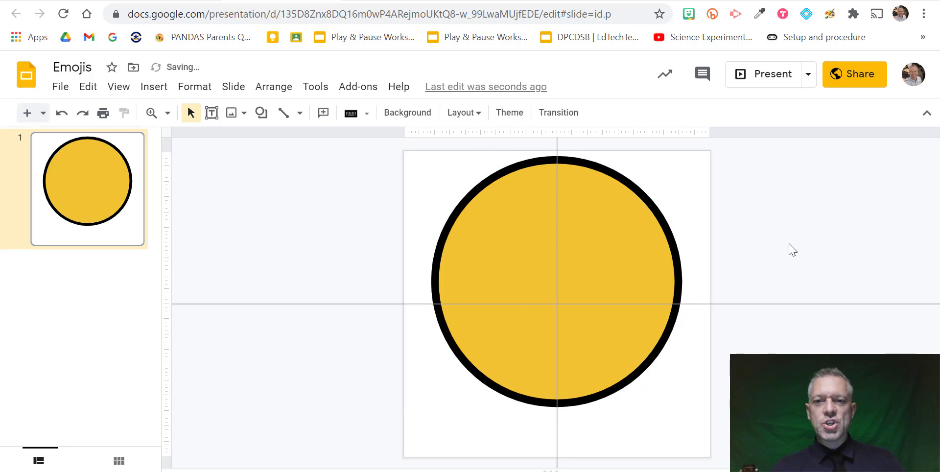
left_click(557, 283)
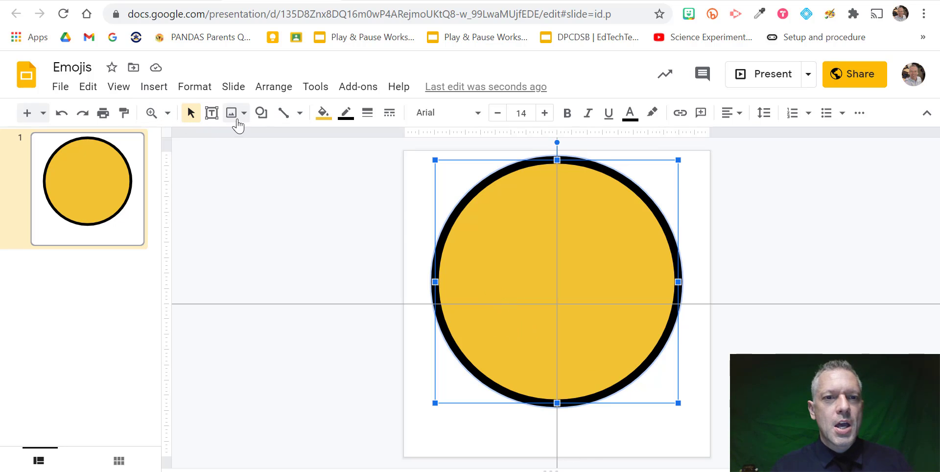
Insert a crescent moon shape onto the face as the closed eye.
left_click(260, 113)
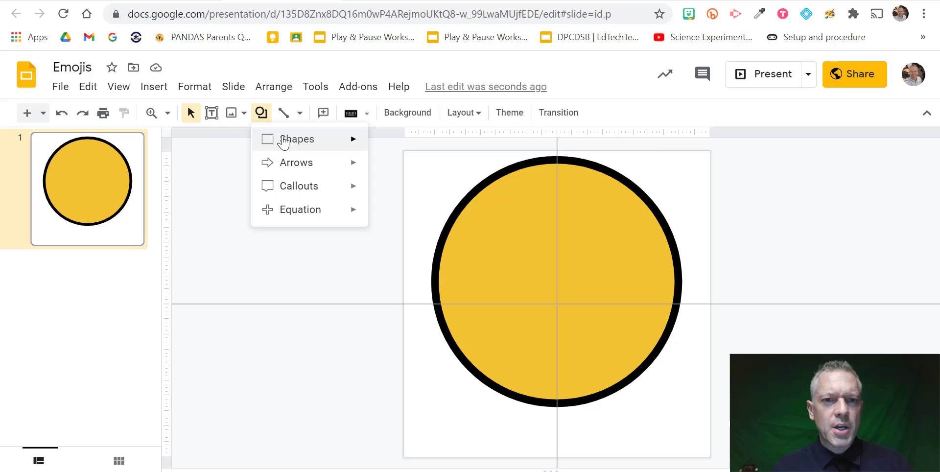
left_click(297, 139)
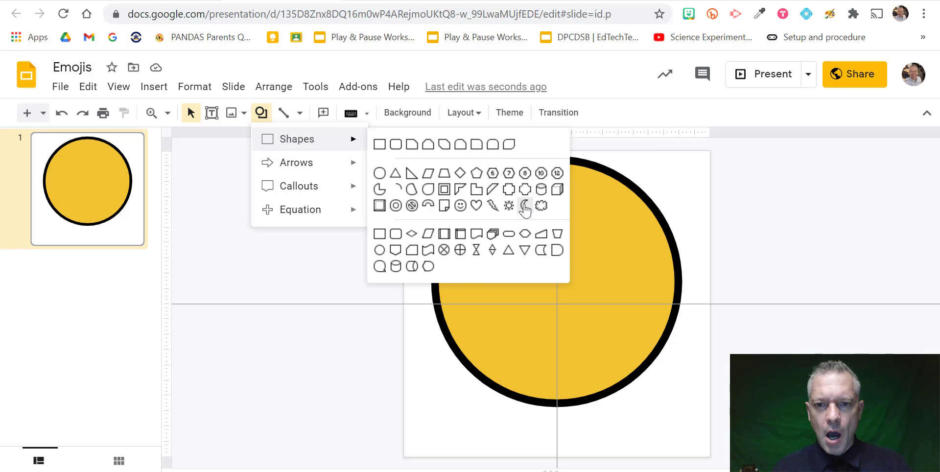
left_click(525, 205)
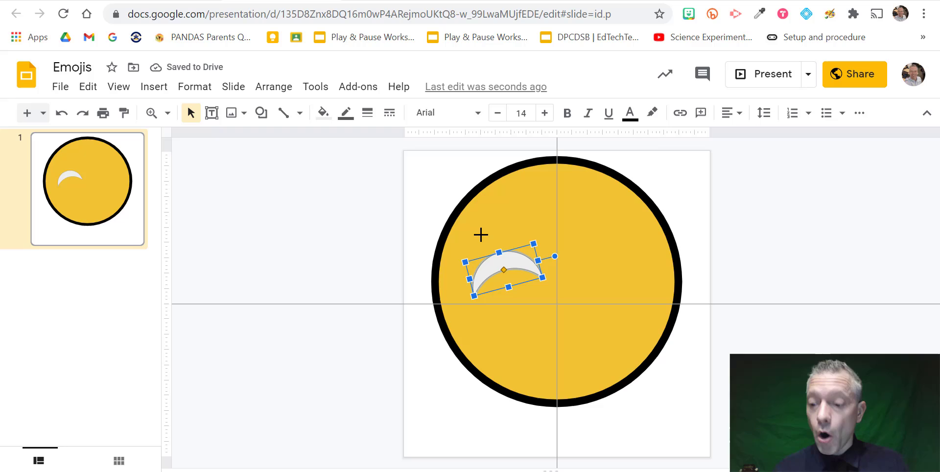
Rotate the crescent until it lies level as an arch in the upper left.
key("Alt+Left")
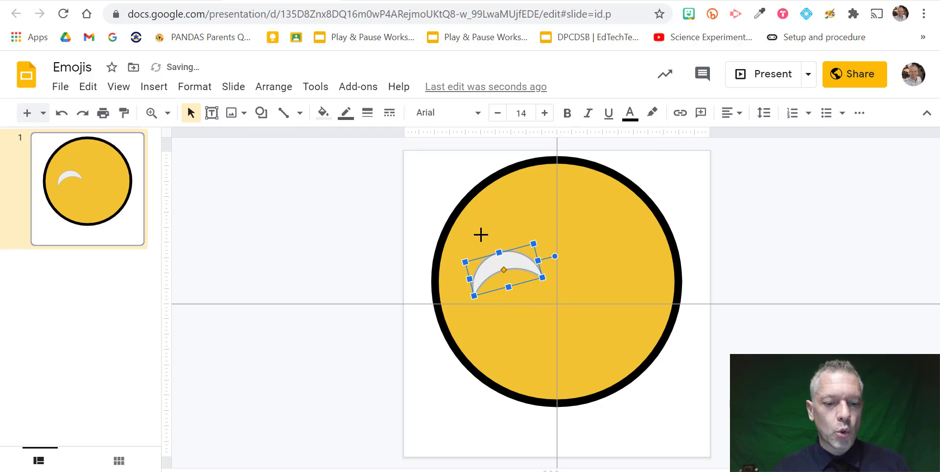
key("alt+shift+Left")
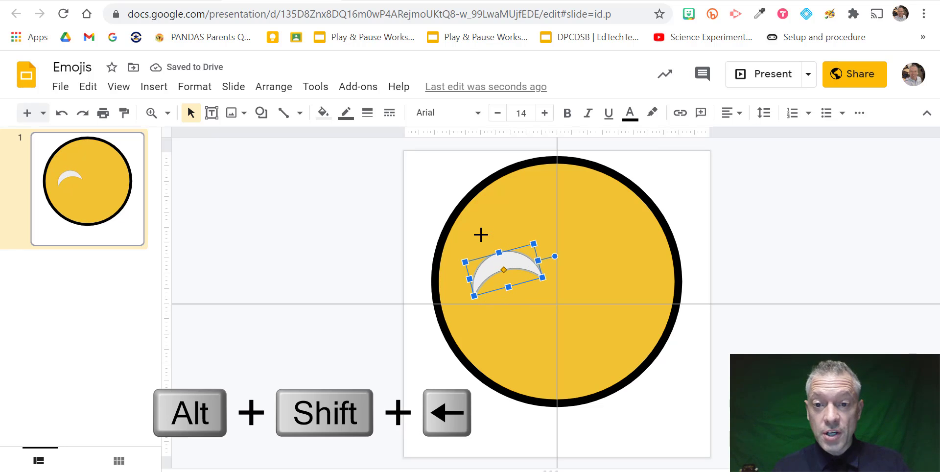
key("Alt+Shift+Left")
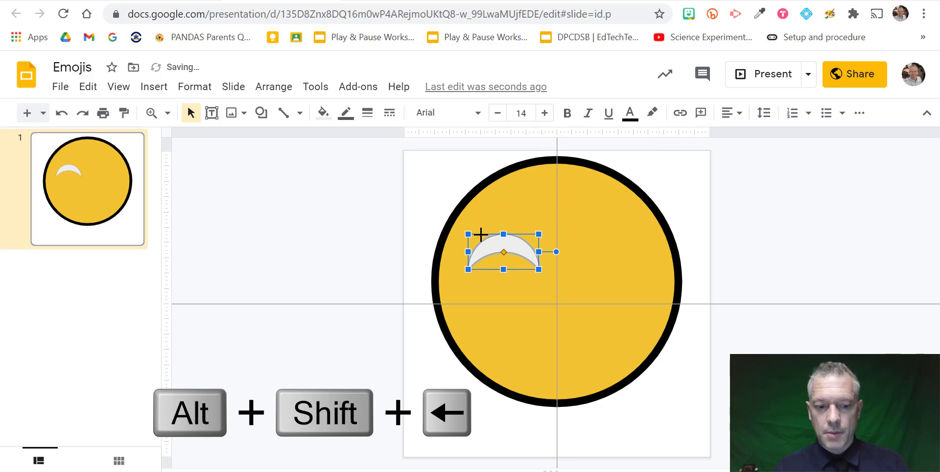
key("Alt+Shift+Left")
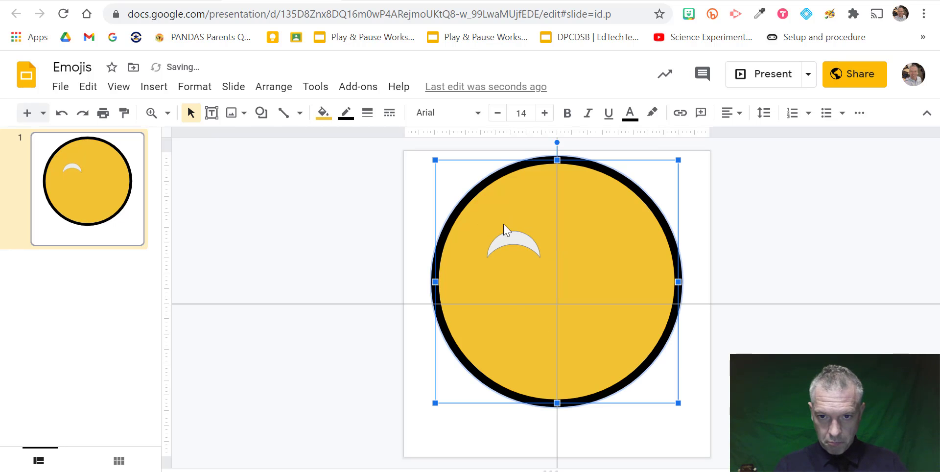
Fill the closed-eye arc solid black.
left_click(322, 112)
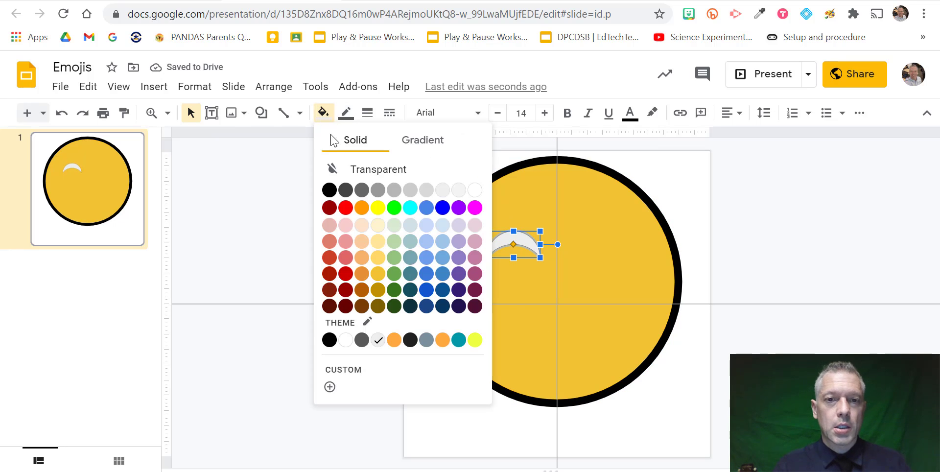
left_click(330, 190)
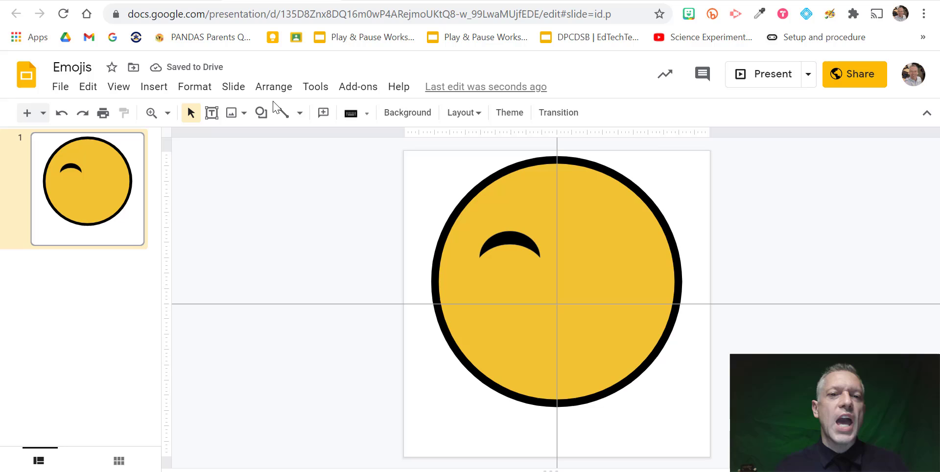
Add a white circle as the open right eye, duplicate it and shrink the copy into a black pupil.
left_click(261, 113)
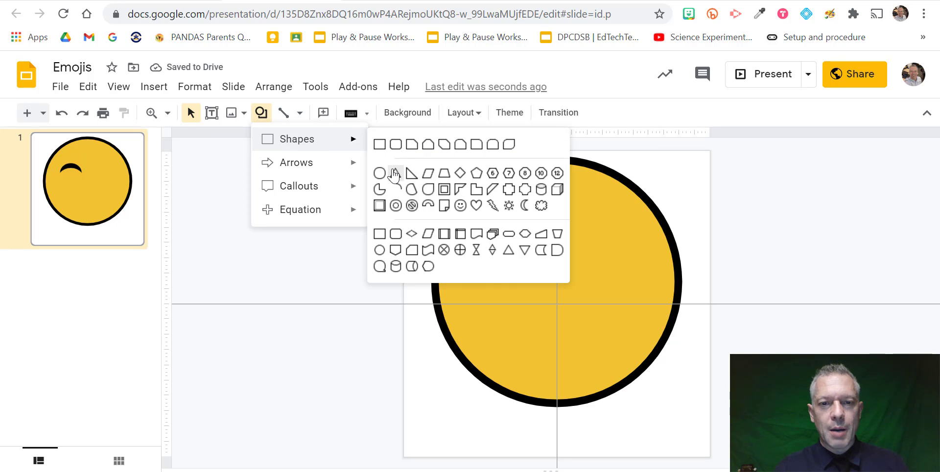
left_click(380, 174)
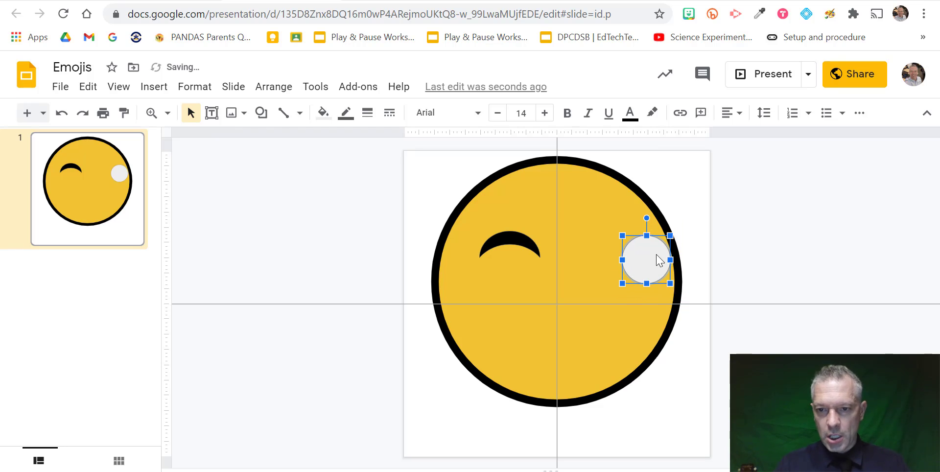
left_click_drag(646, 260, 615, 260)
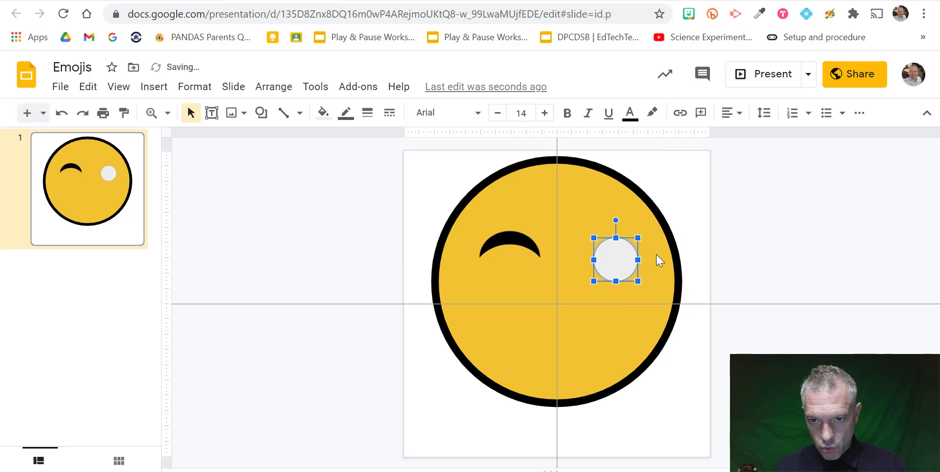
left_click_drag(615, 260, 610, 254)
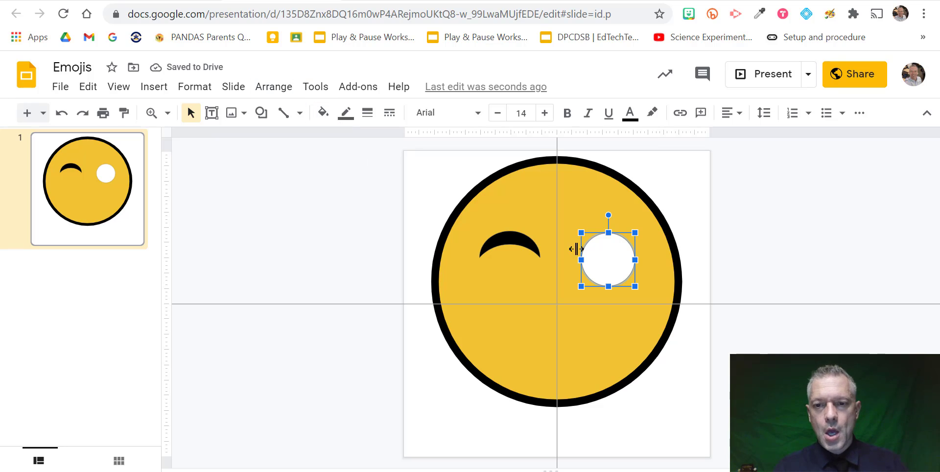
key("ctrl+d")
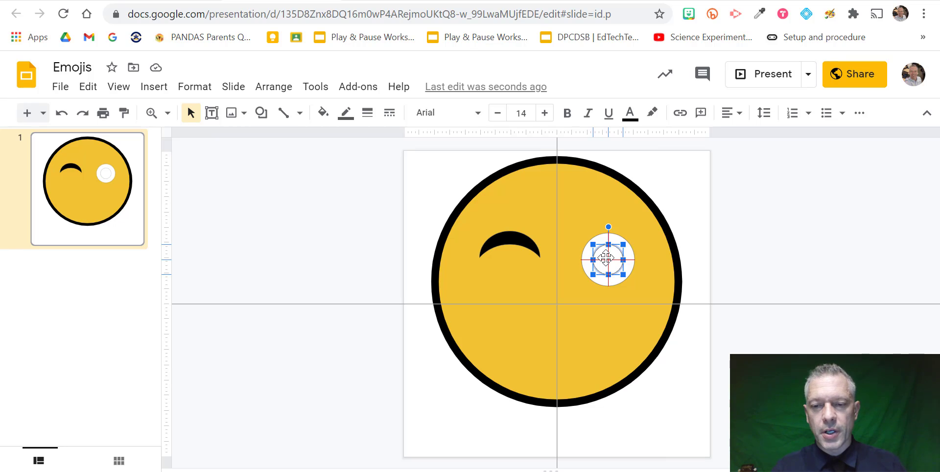
mouse_move(323, 113)
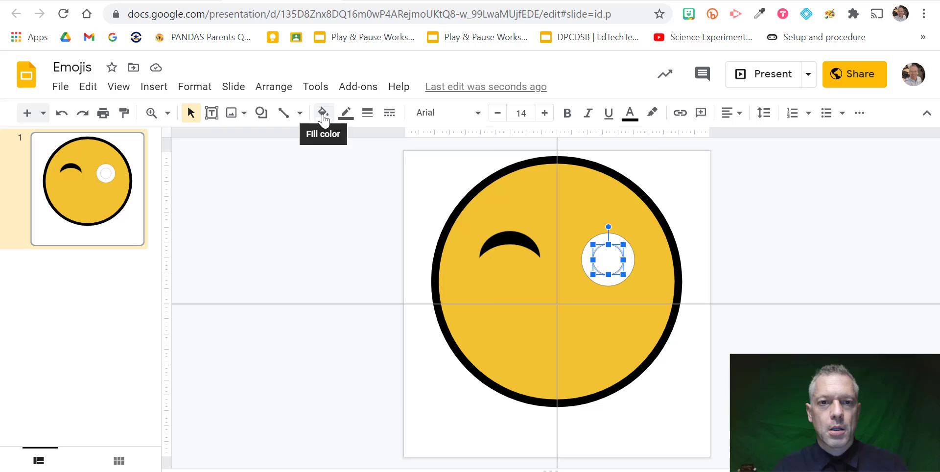
left_click(324, 113)
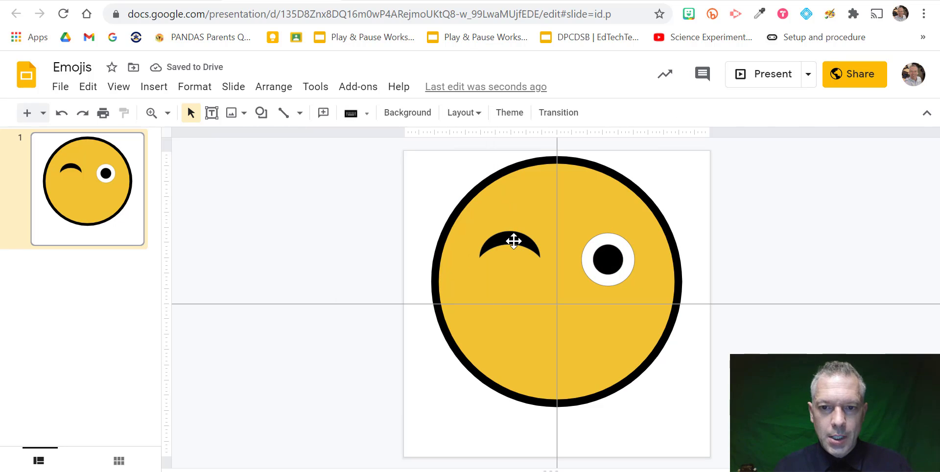
Copy the eye arc and move it below the eyes, widening it into a big smile.
left_click(514, 243)
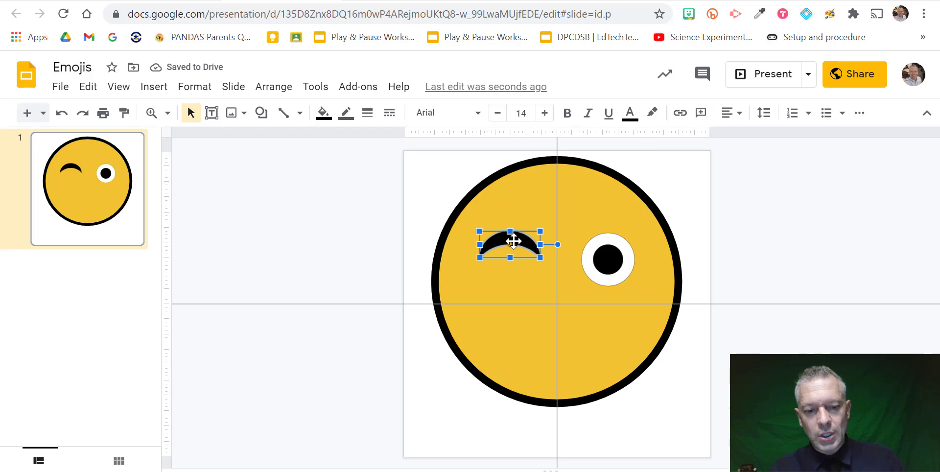
left_click_drag(512, 244, 513, 250)
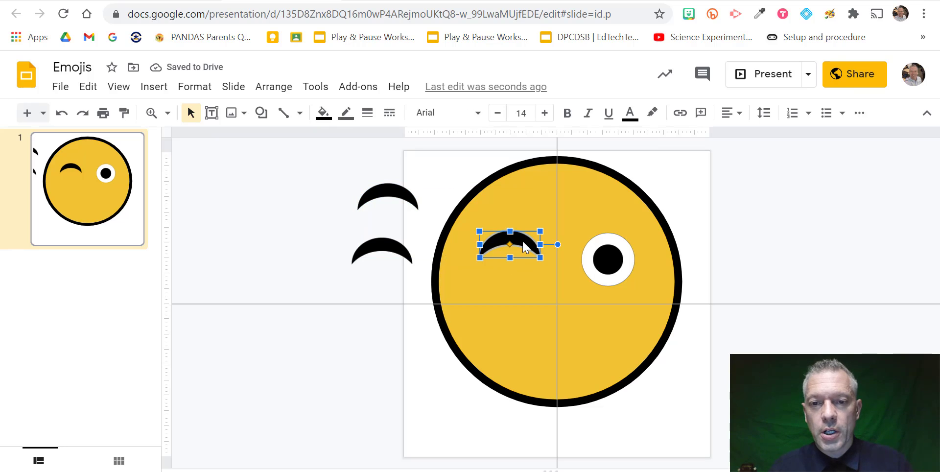
left_click_drag(510, 244, 509, 316)
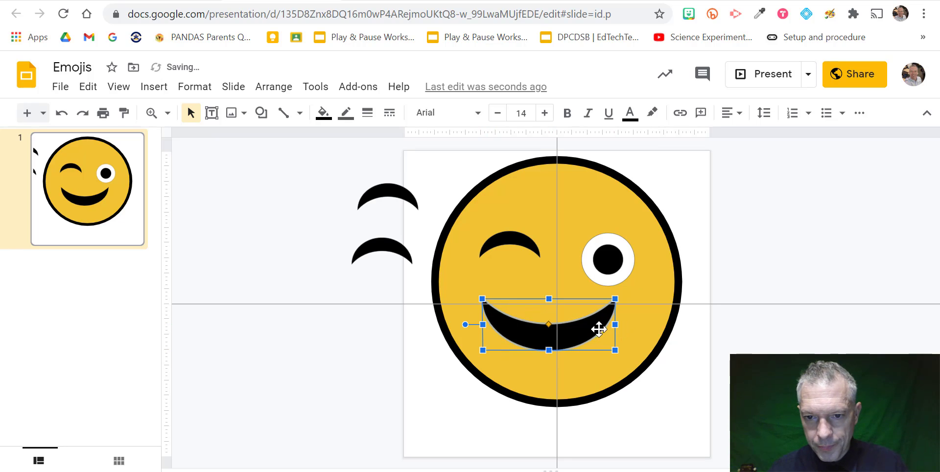
left_click_drag(546, 324, 557, 324)
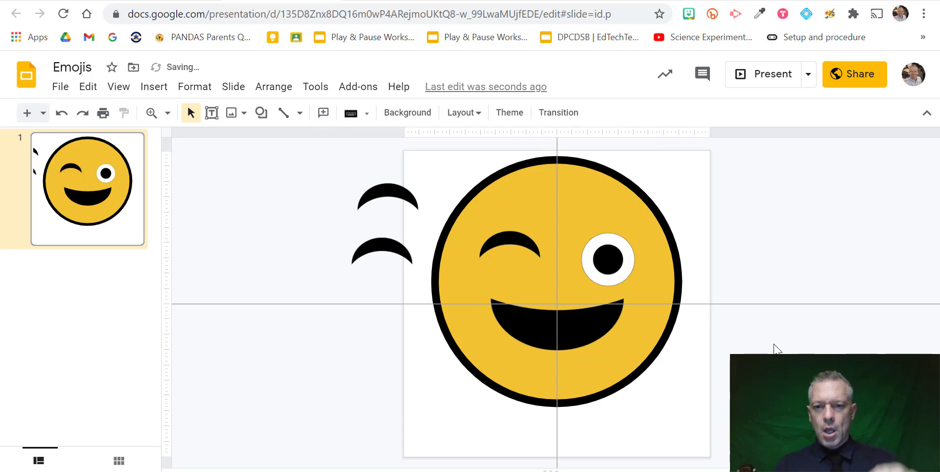
Remove the spare arc copies left beside the slide.
left_click(556, 324)
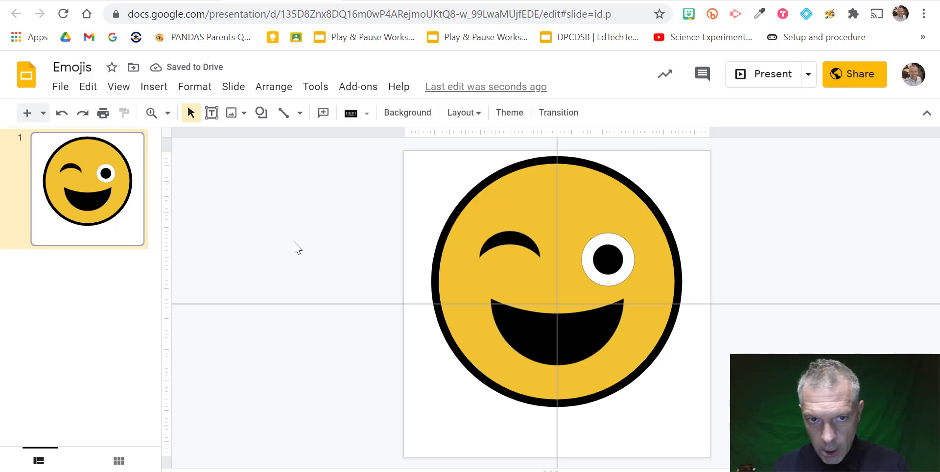
left_click(260, 113)
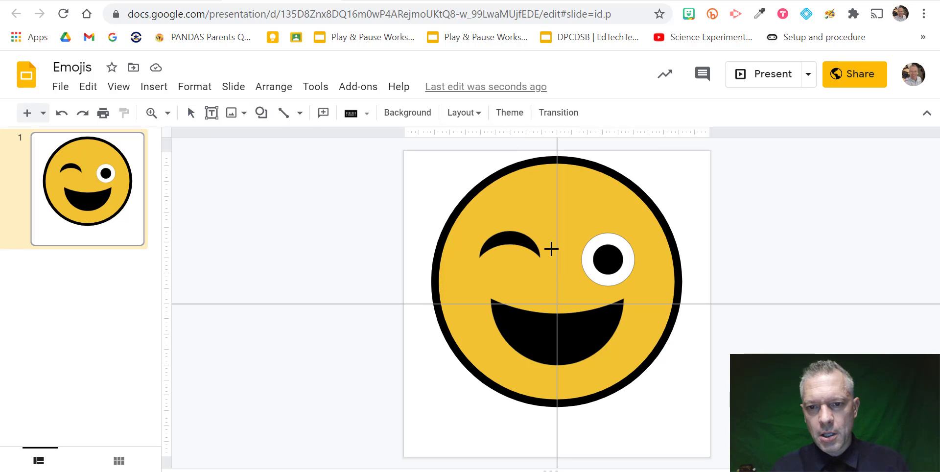
left_click(261, 113)
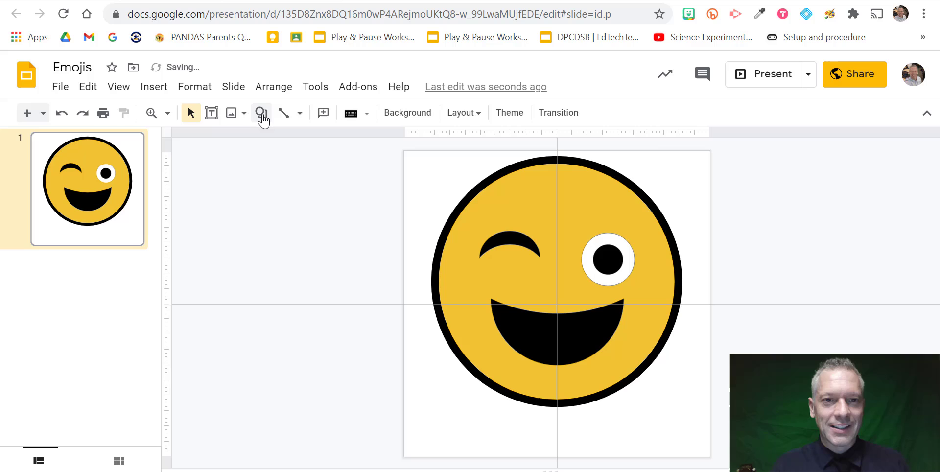
Insert an upright tongue shape in the mouth and a rounded square beside the slide.
left_click(260, 113)
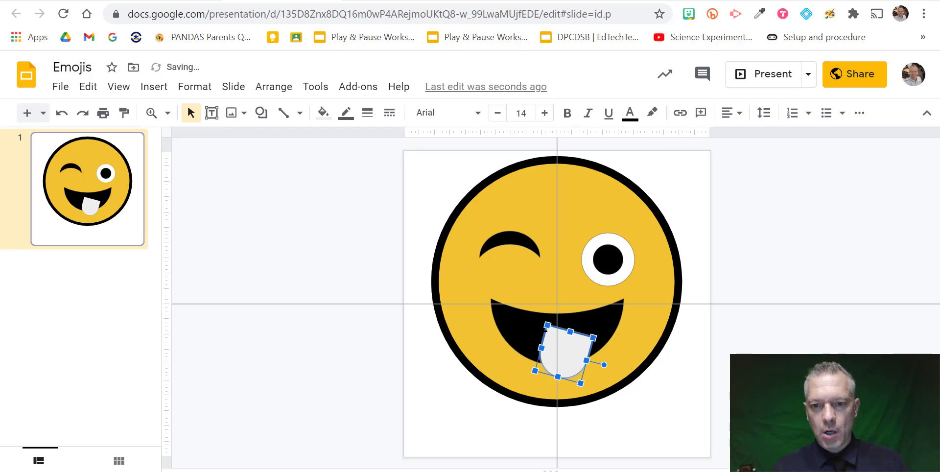
left_click_drag(563, 354, 562, 353)
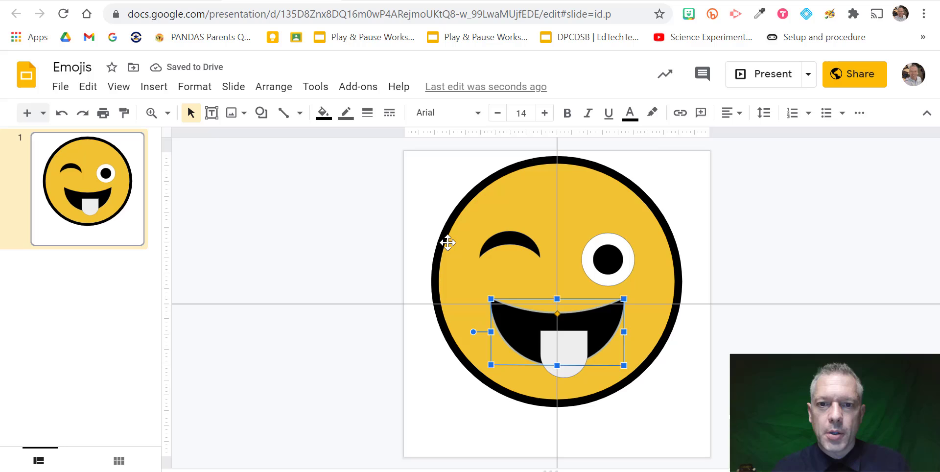
left_click(260, 113)
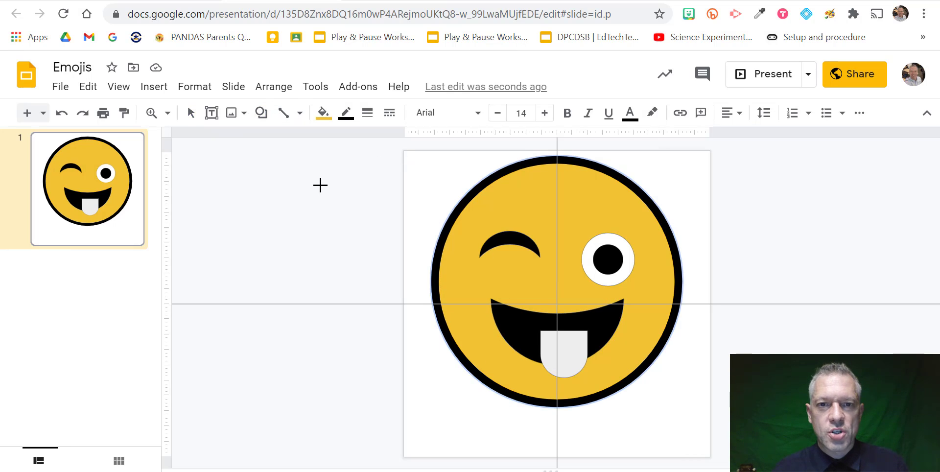
left_click_drag(321, 186, 393, 251)
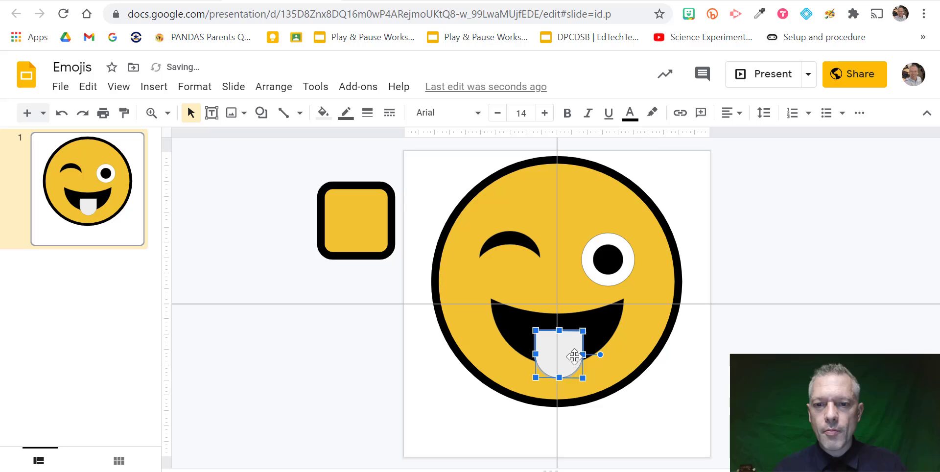
Narrow and lengthen the tongue so it hangs from the centre of the smile.
left_click_drag(574, 356, 557, 369)
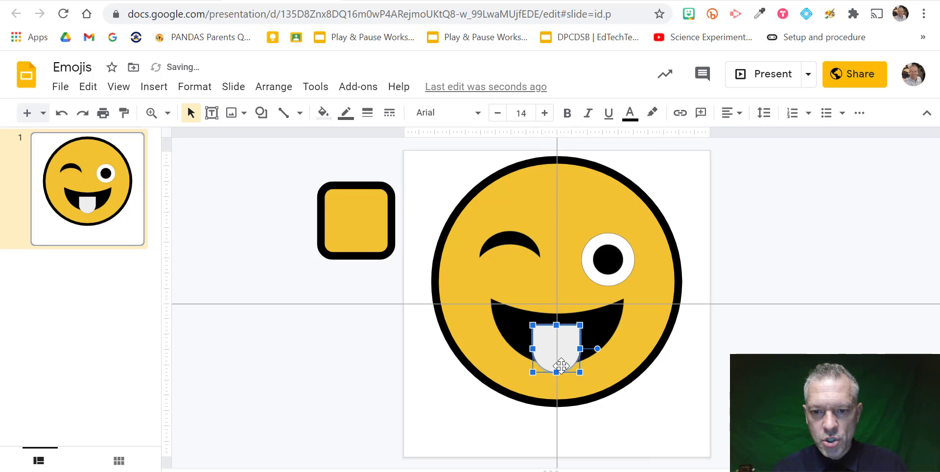
left_click_drag(557, 370, 556, 393)
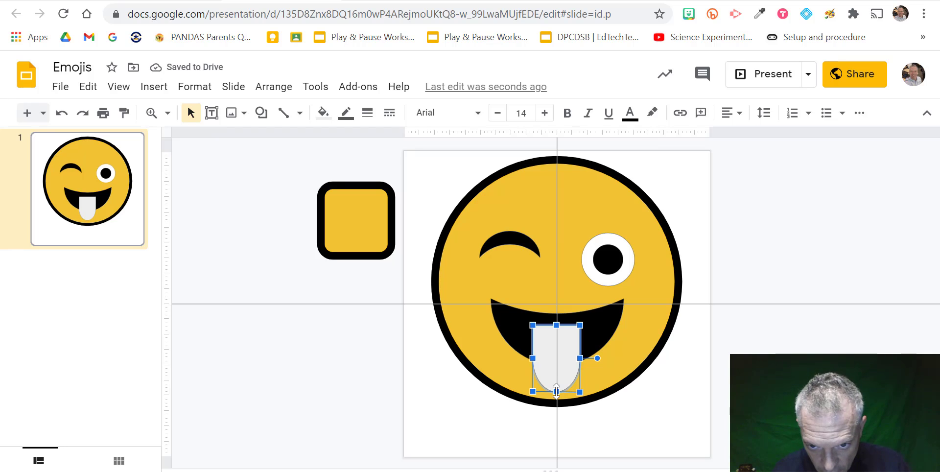
mouse_move(570, 346)
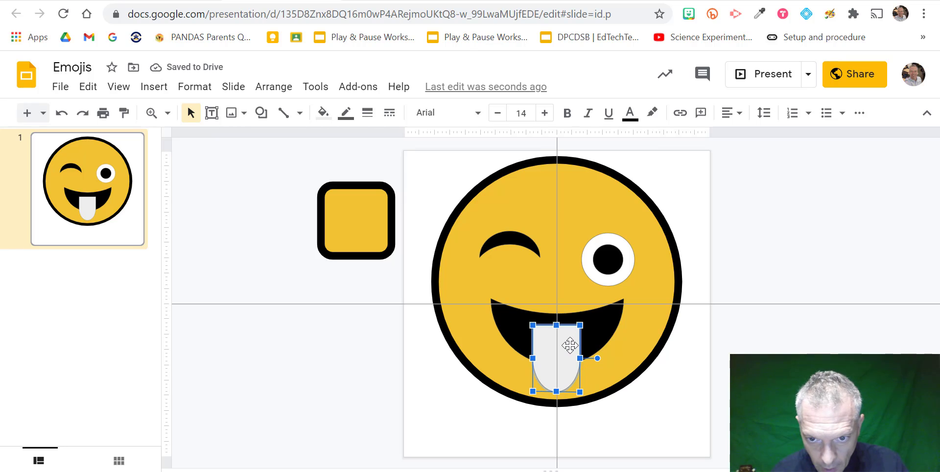
left_click(324, 112)
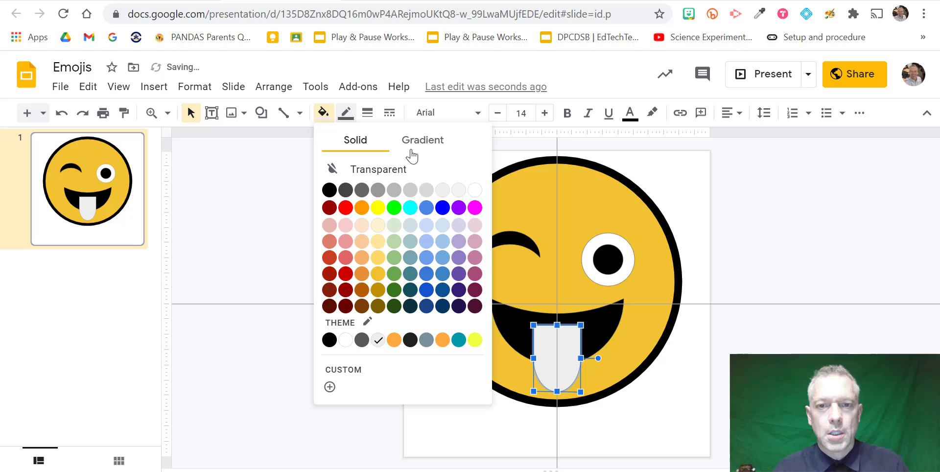
Fill the tongue pink and draw a black line down its centre.
left_click(475, 207)
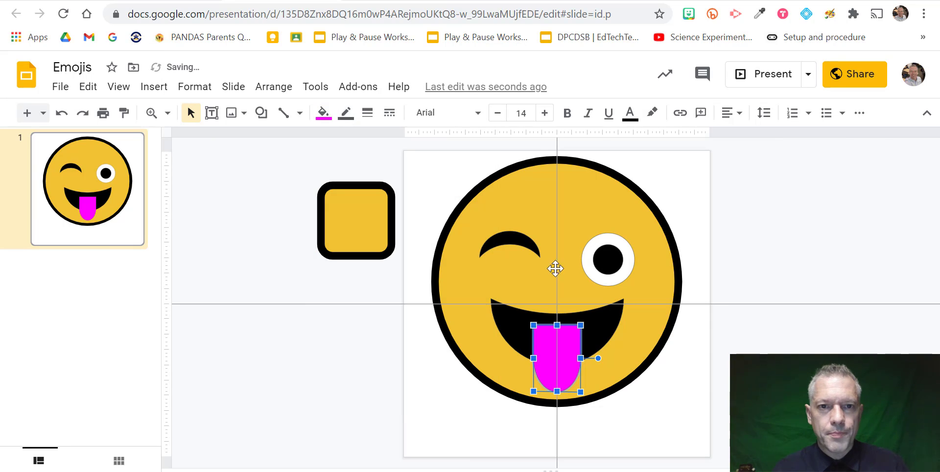
left_click(260, 112)
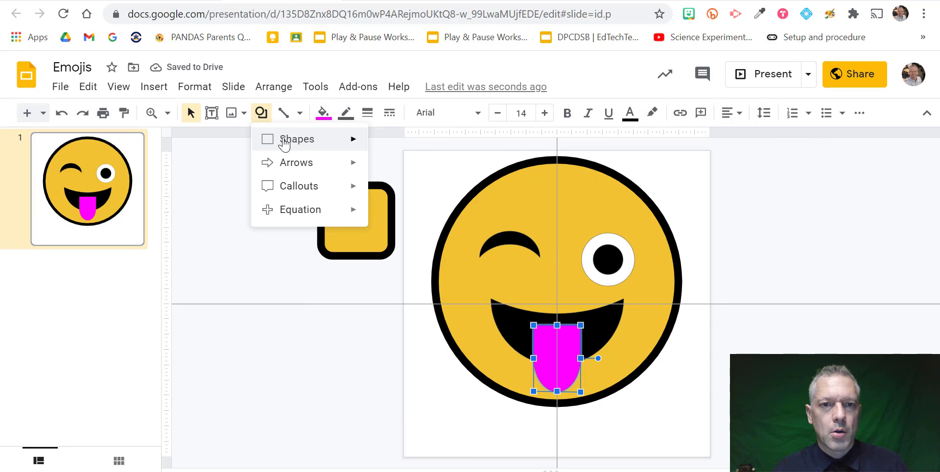
mouse_move(356, 150)
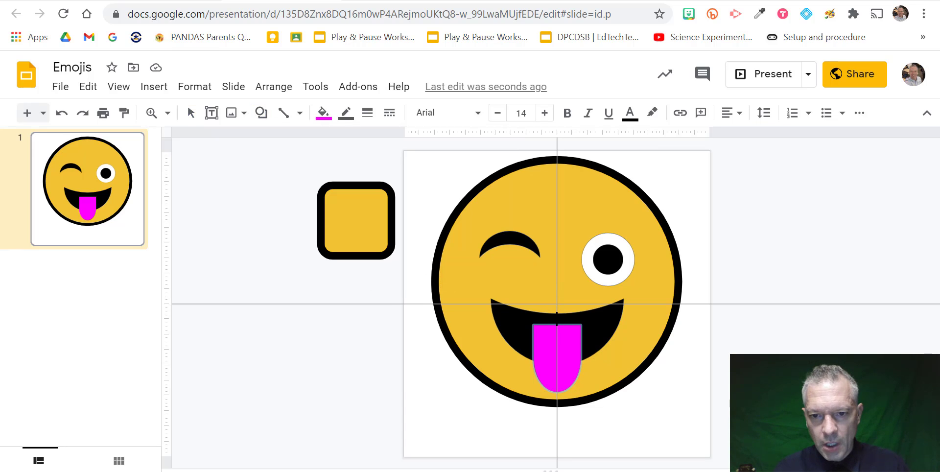
left_click(558, 361)
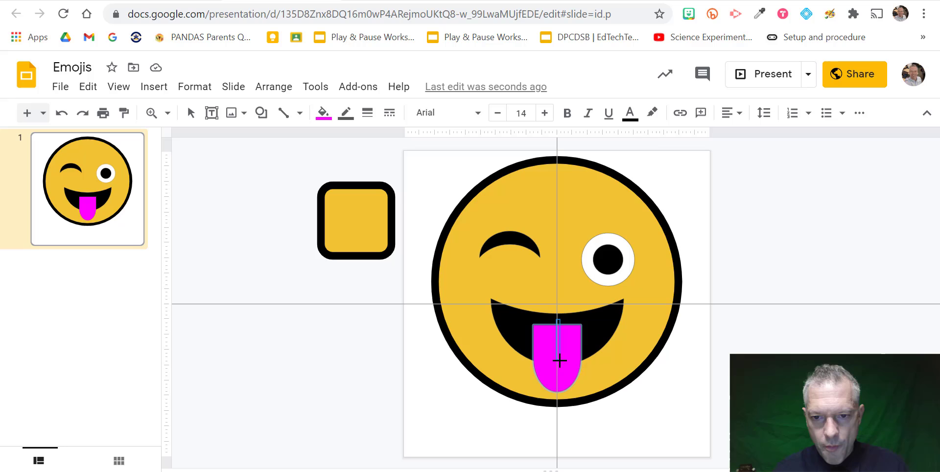
left_click(557, 362)
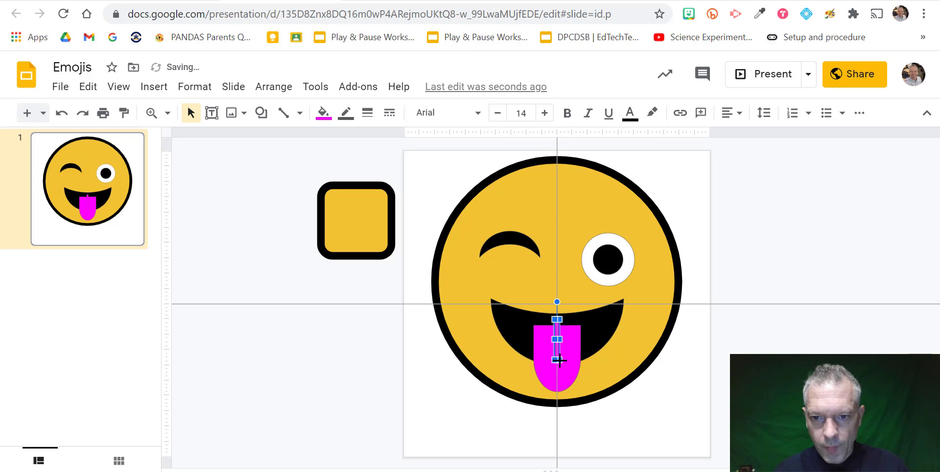
left_click(324, 113)
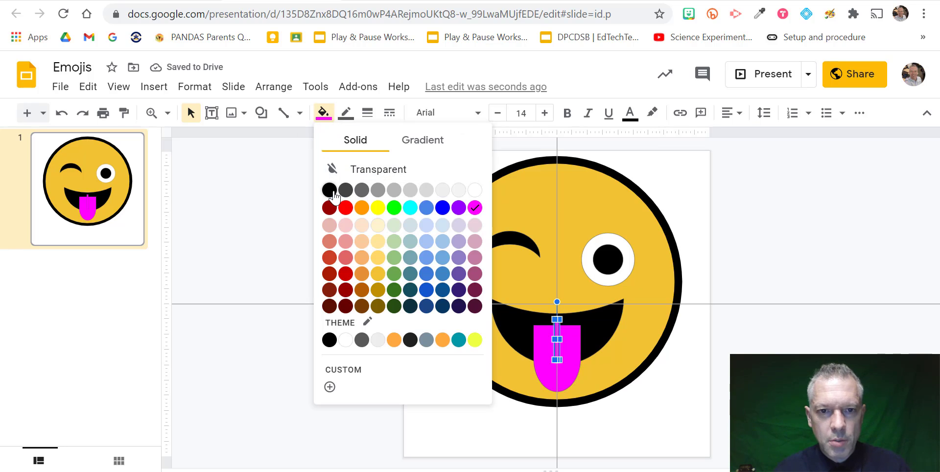
left_click(118, 87)
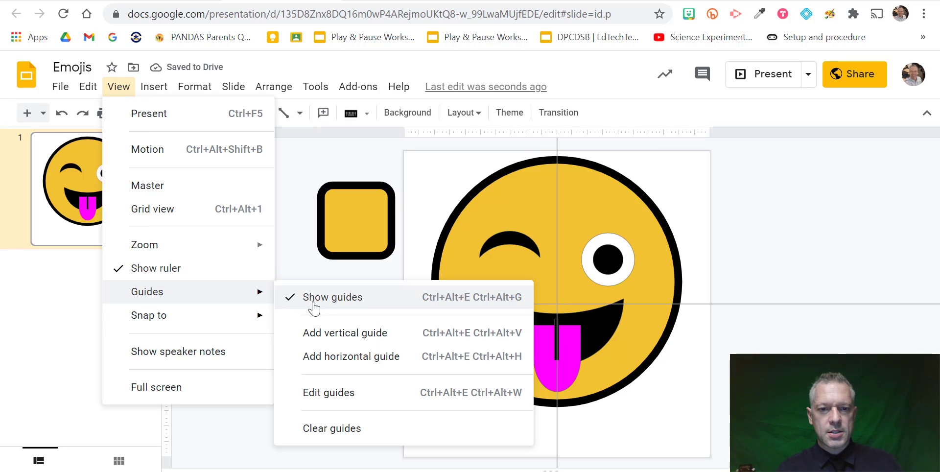
Hide the guides and select the emoji pieces to move them lower on the slide.
left_click(333, 298)
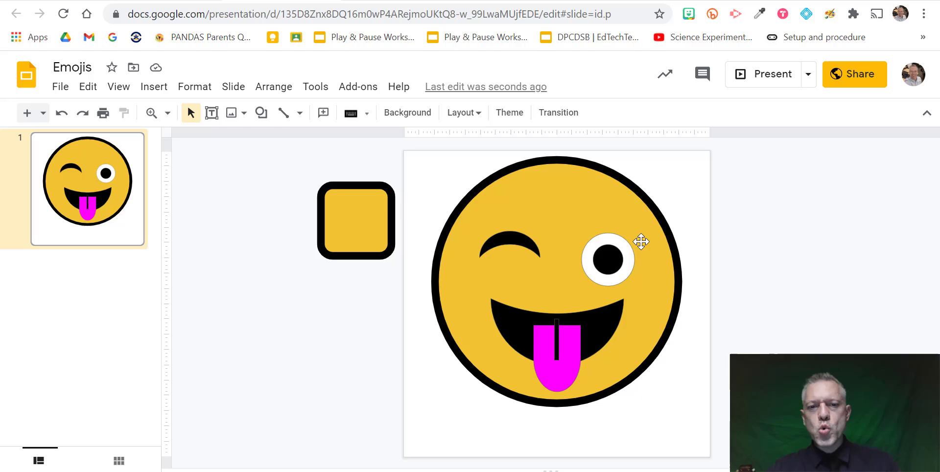
mouse_move(699, 154)
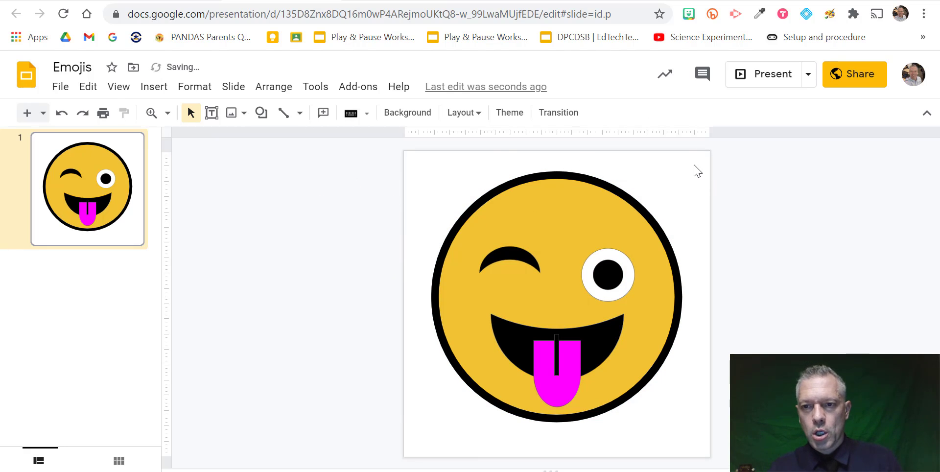
left_click(556, 294)
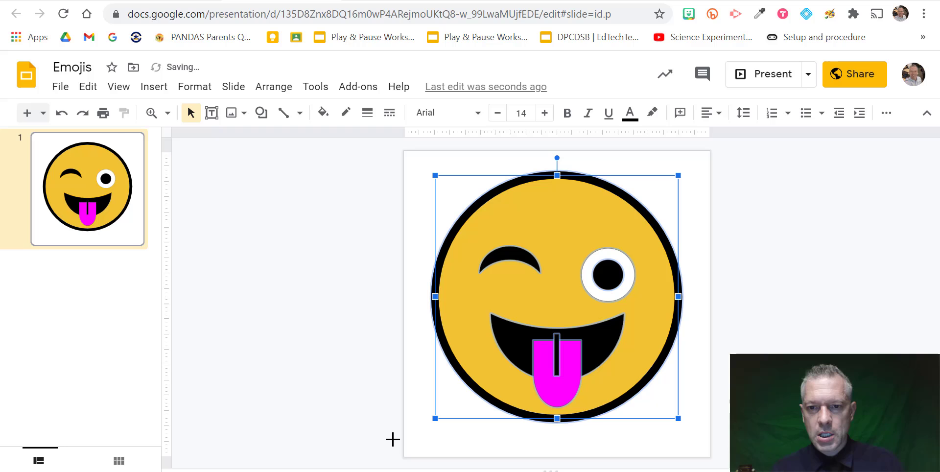
mouse_move(733, 313)
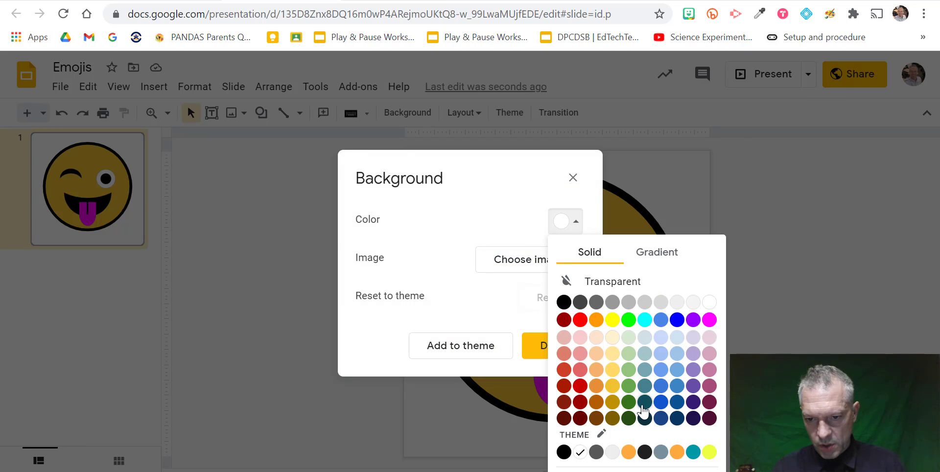
Make the slide background dark teal behind the emoji.
left_click(645, 416)
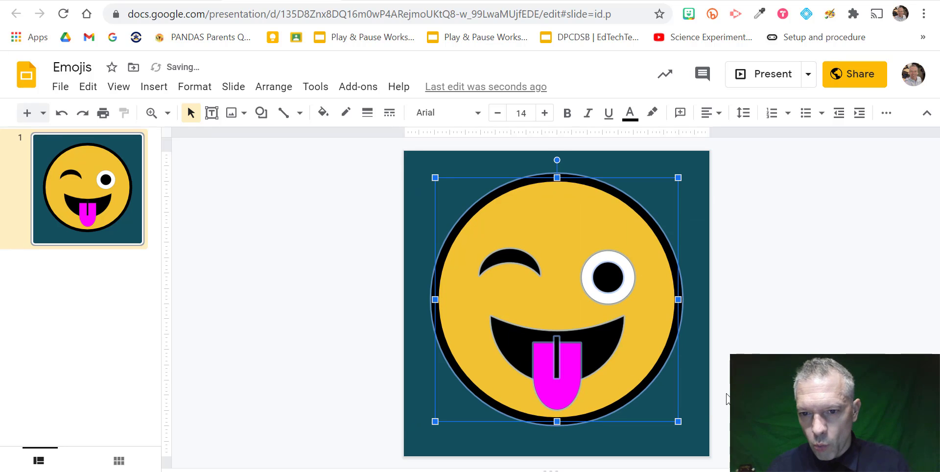
Set the white eye circle's border colour to Transparent.
left_click(608, 278)
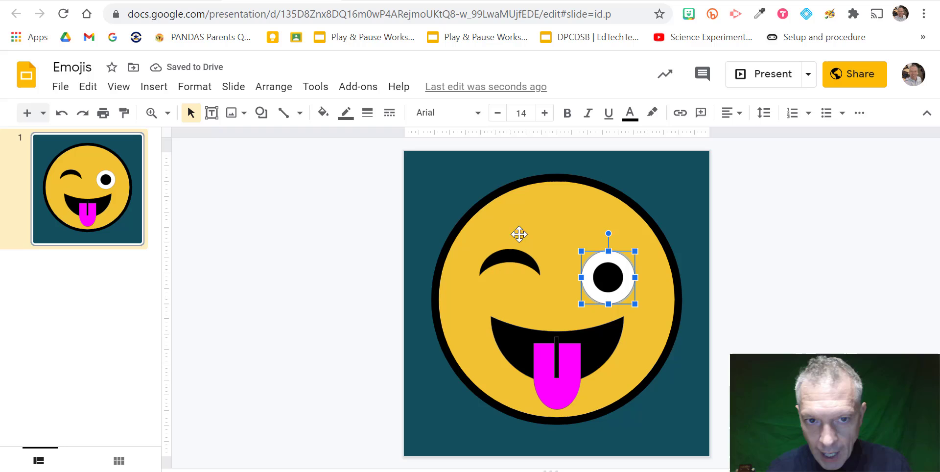
left_click(345, 113)
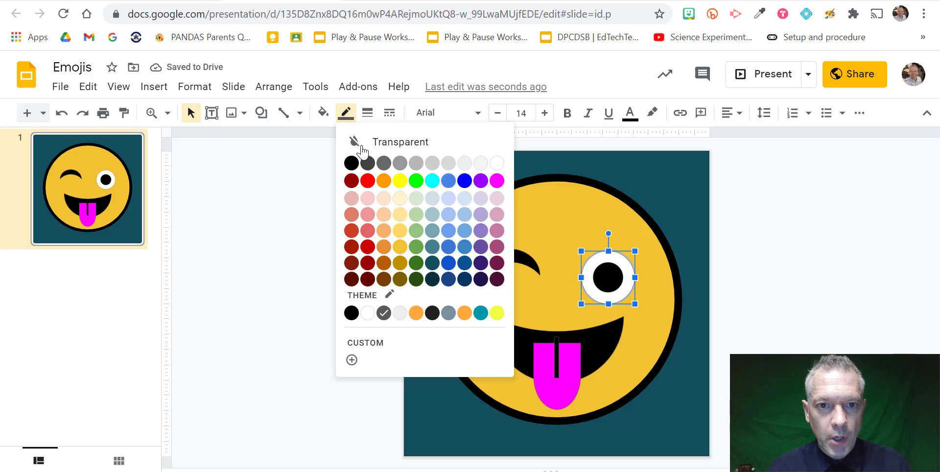
left_click(312, 313)
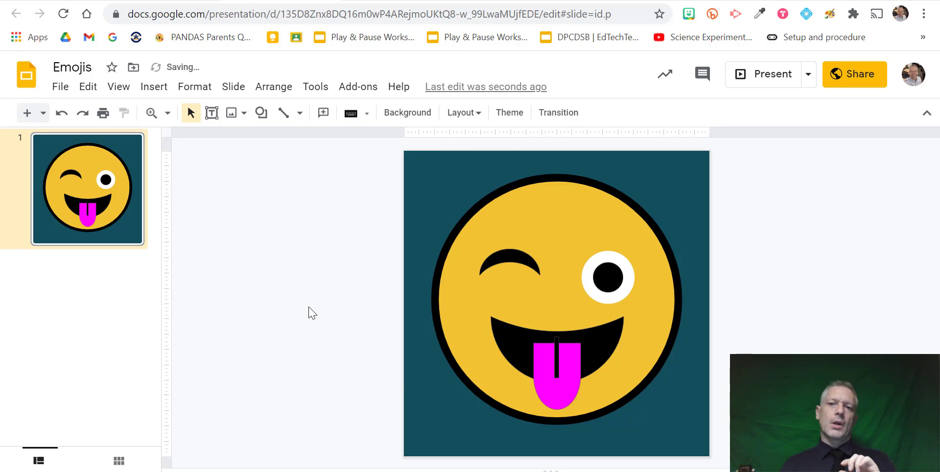
Check and adjust the eyebrow, black pupil and tongue centre line so the line stays within the tongue.
left_click(509, 269)
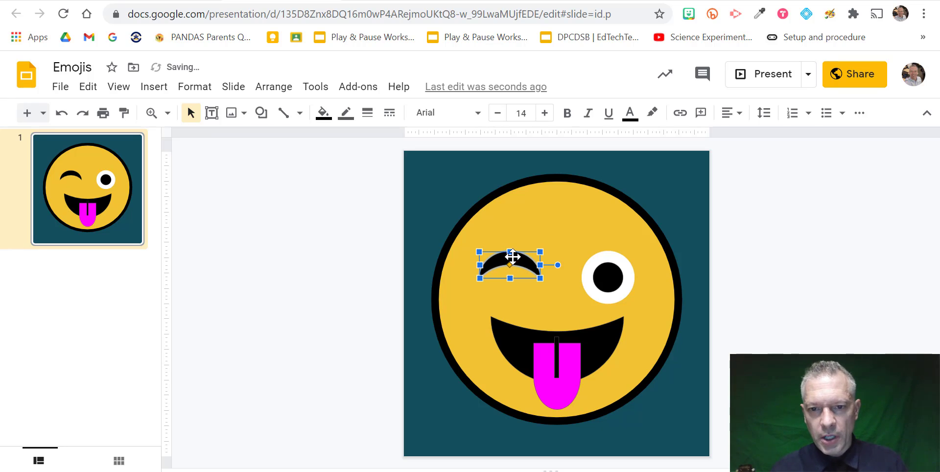
left_click(822, 325)
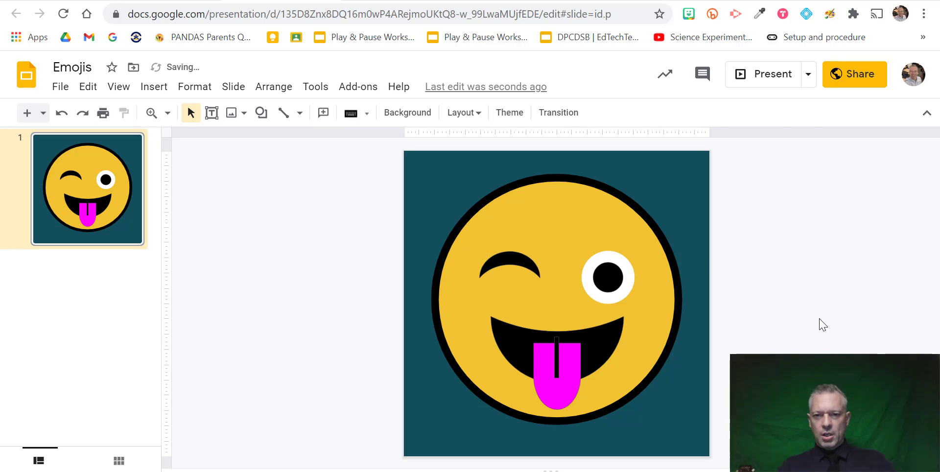
left_click(608, 277)
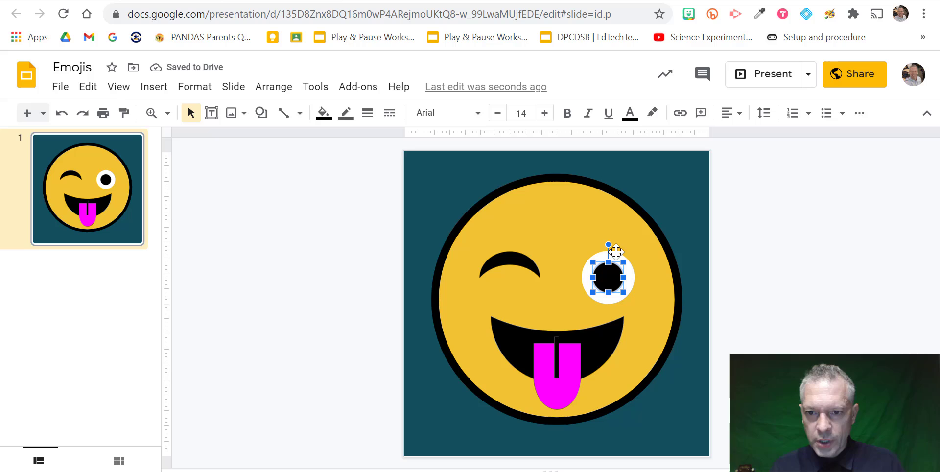
left_click(638, 280)
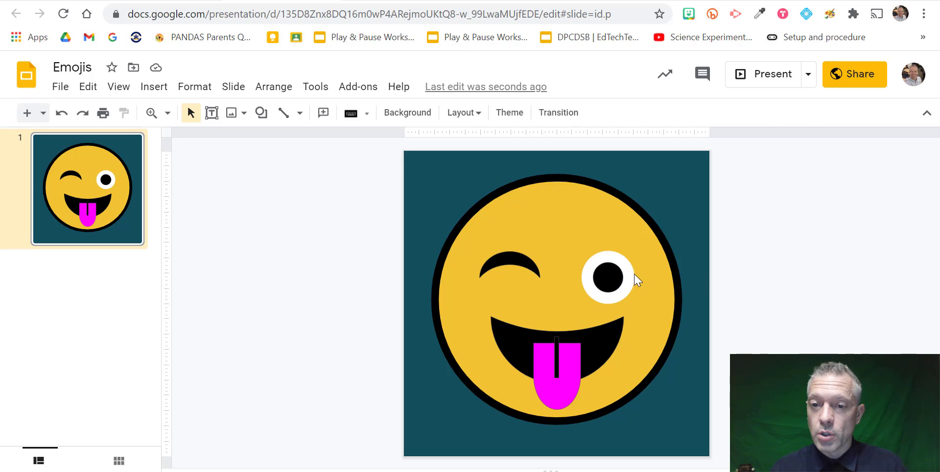
left_click(609, 278)
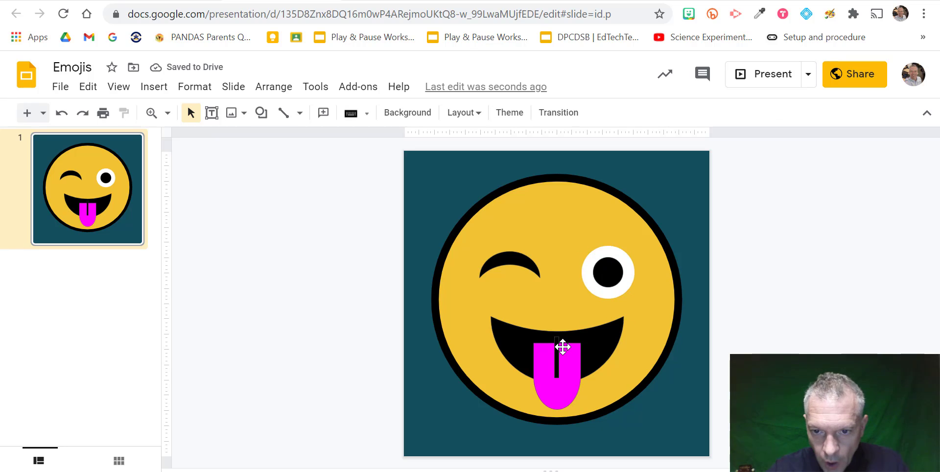
left_click(556, 379)
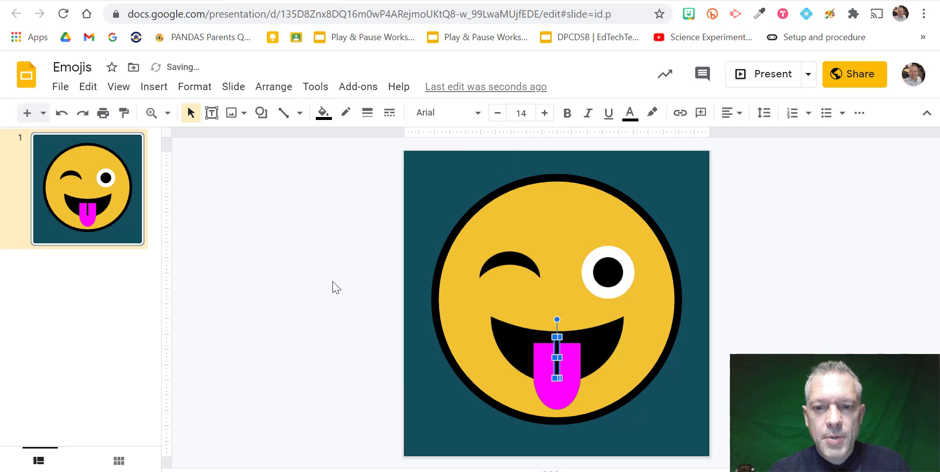
left_click(324, 299)
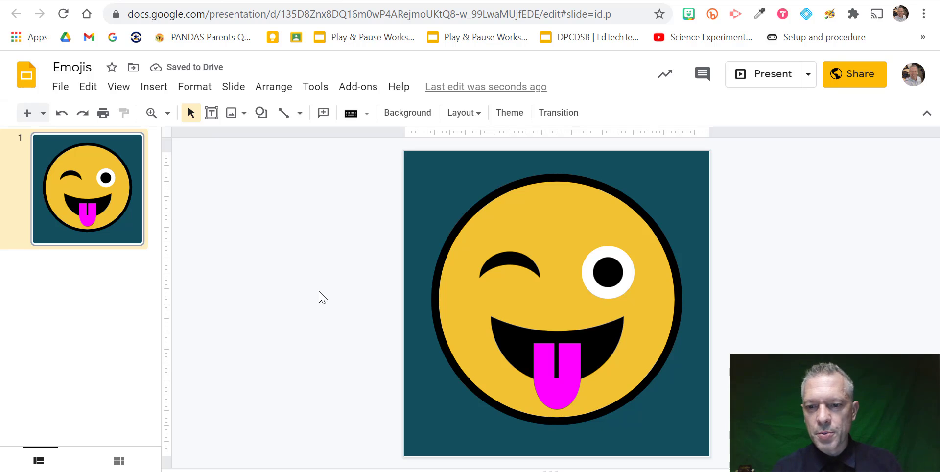
mouse_move(293, 314)
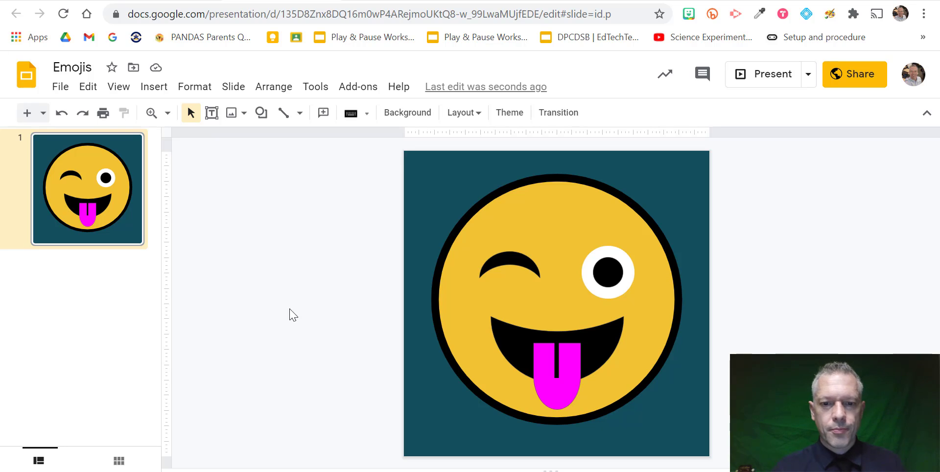
mouse_move(371, 308)
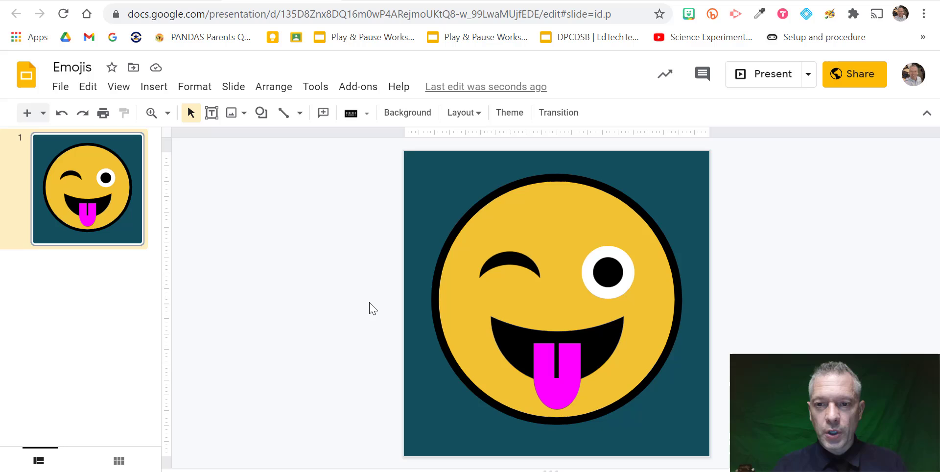
mouse_move(496, 243)
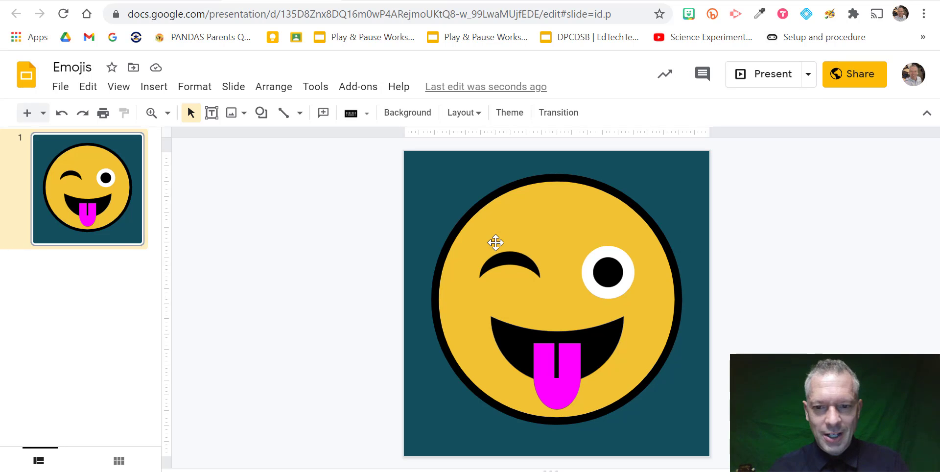
mouse_move(403, 327)
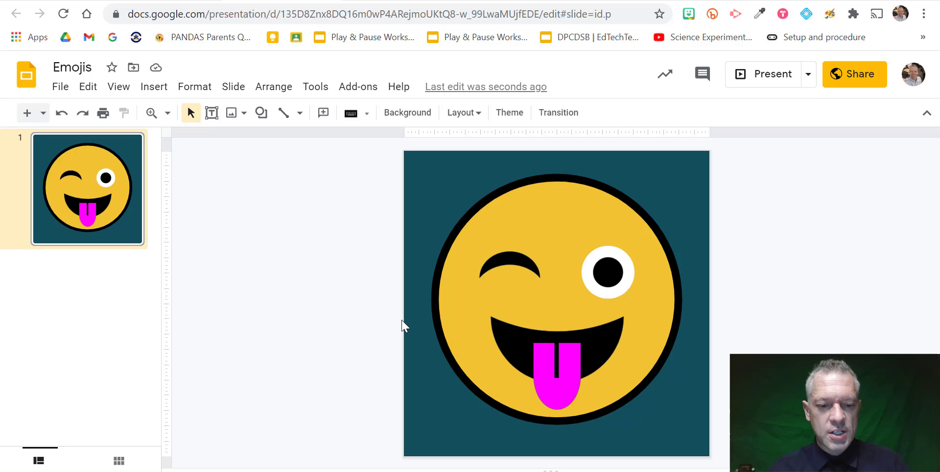